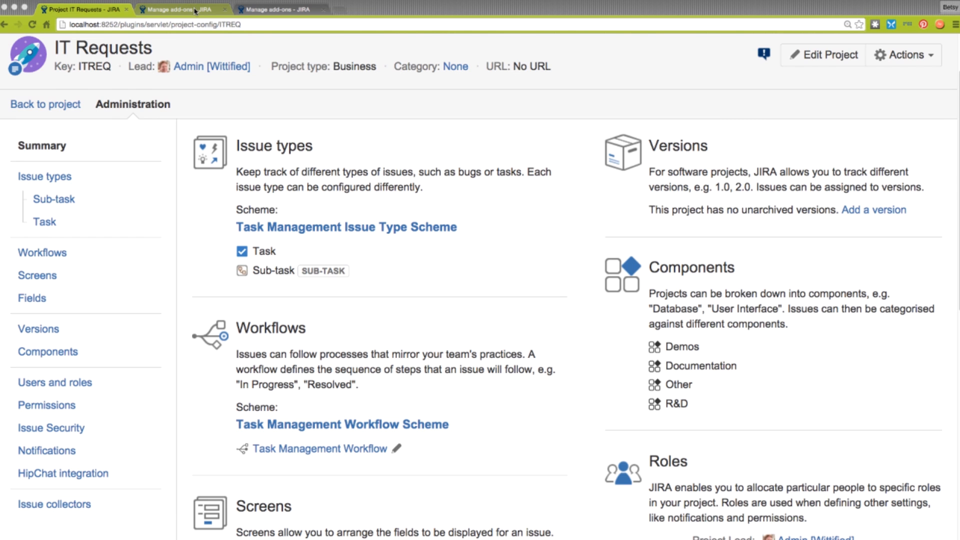
Go to Manage add-ons and expand the Delegated Project Creator for JIRA entry and its trial licence
{"action": "left_click", "coordinate": [178, 9]}
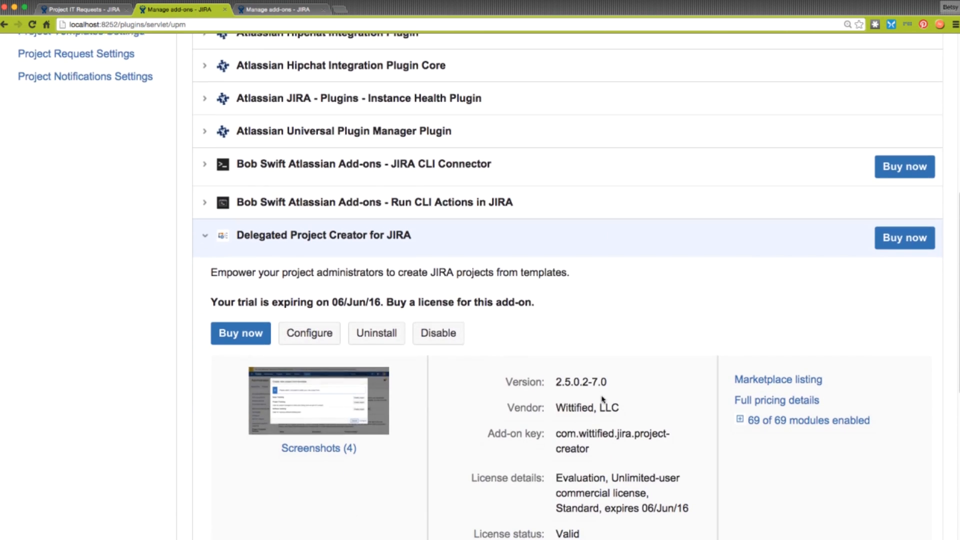
{"action": "scroll", "scroll_direction": "down", "scroll_amount": 3}
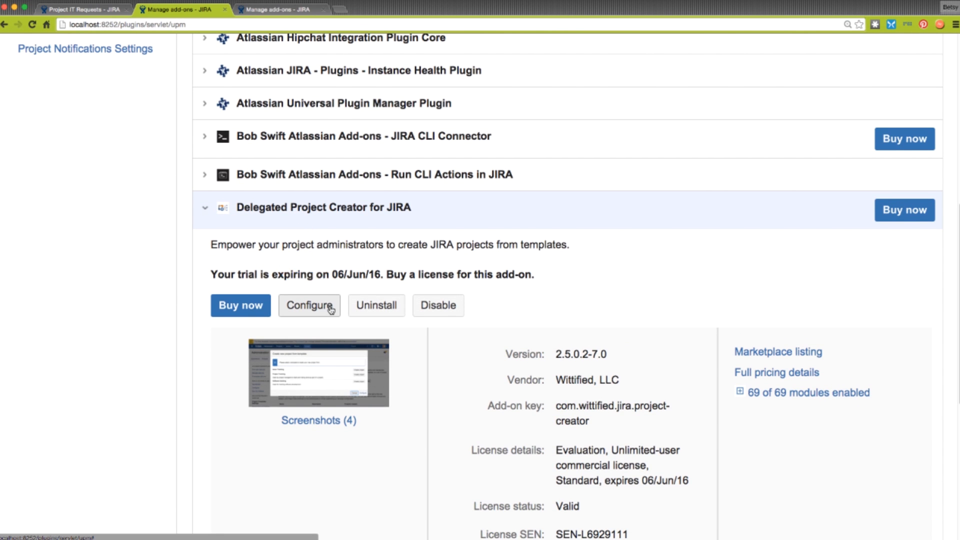
Create 'Task Management template' from the existing IT Requests (ITREQ) project
{"action": "left_click", "coordinate": [309, 305]}
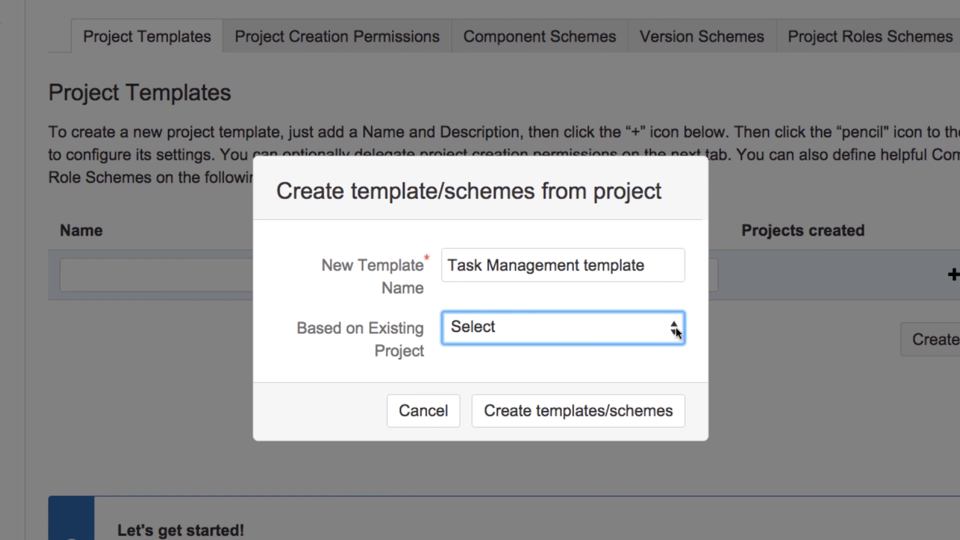
{"action": "left_click", "coordinate": [560, 327]}
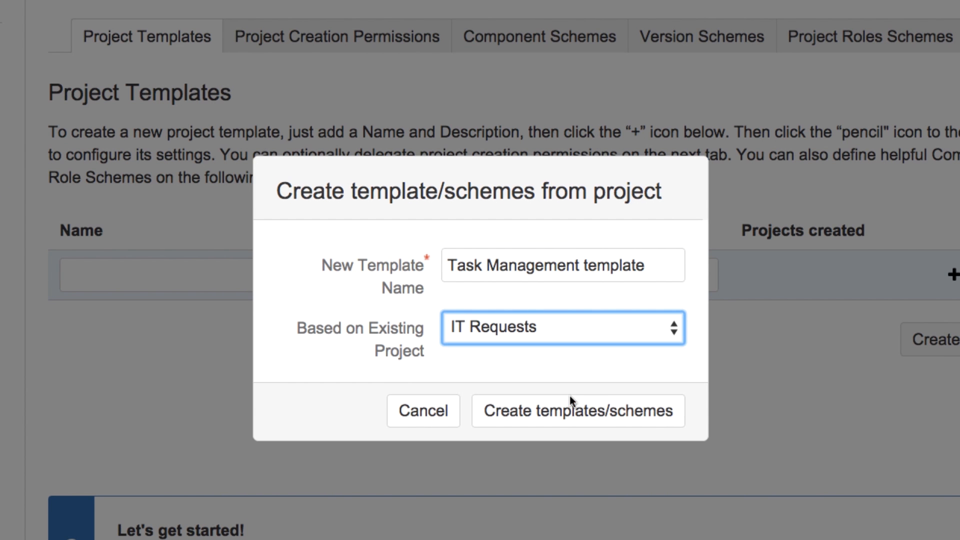
{"action": "left_click", "coordinate": [578, 410]}
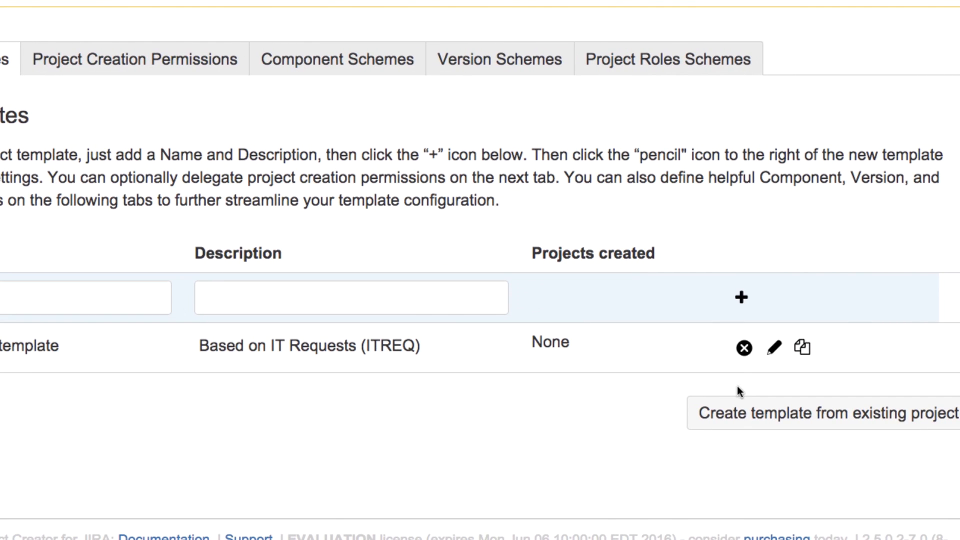
{"action": "left_click", "coordinate": [774, 347]}
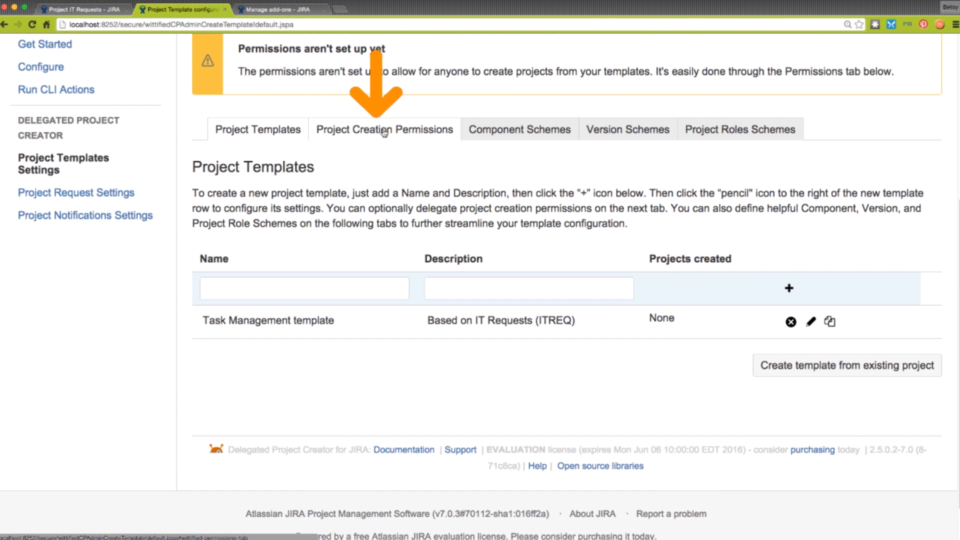
Add jira-project-creators to the project Creators and pick jira-developers as another group
{"action": "left_click", "coordinate": [384, 130]}
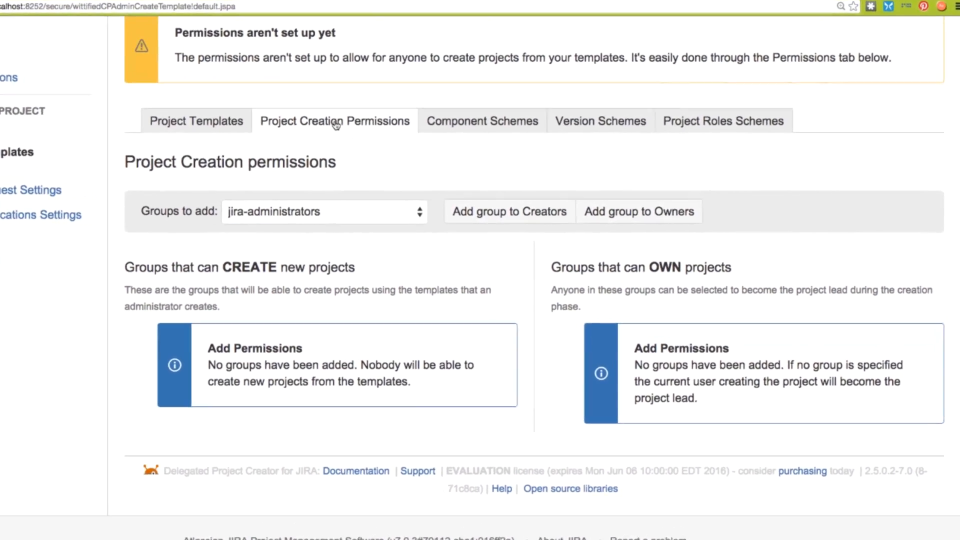
{"action": "scroll", "scroll_direction": "down", "scroll_amount": 3}
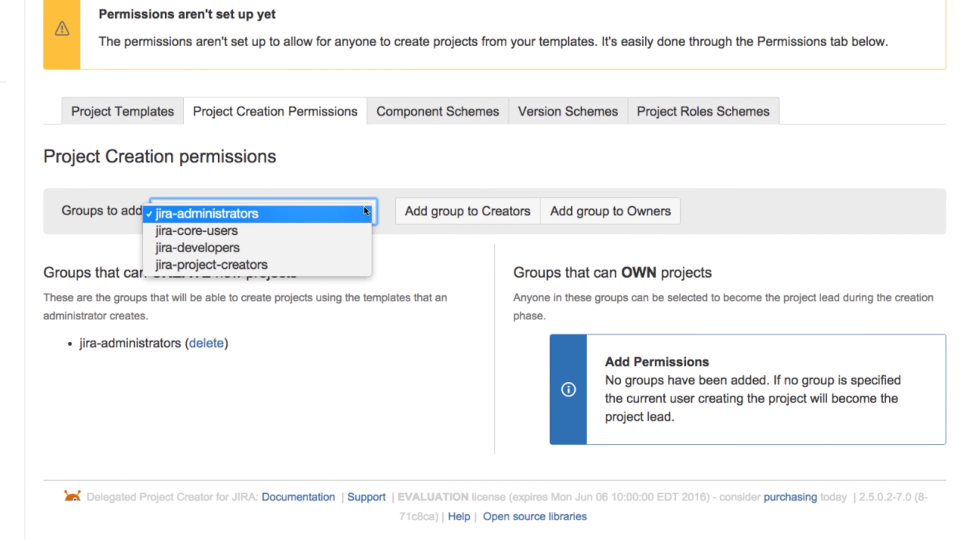
{"action": "left_click", "coordinate": [210, 265]}
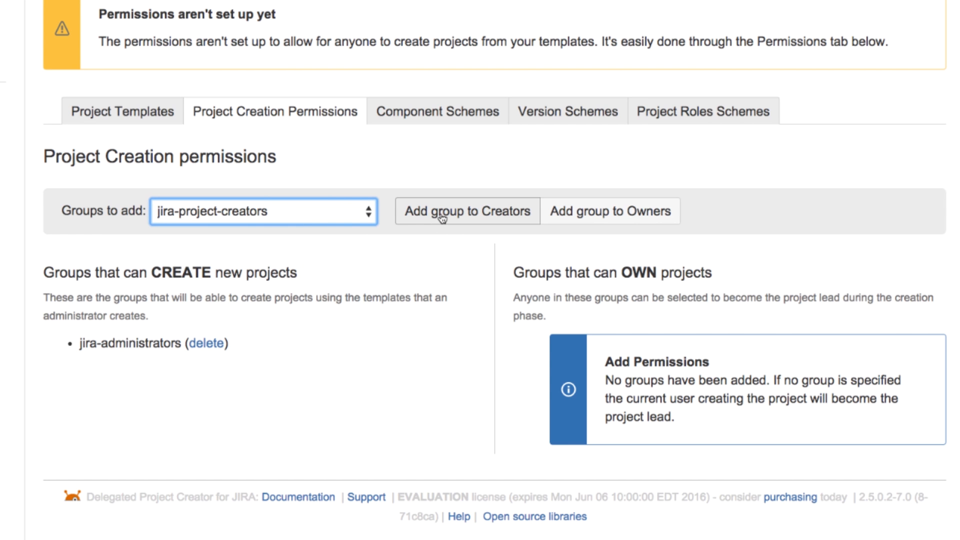
{"action": "left_click", "coordinate": [466, 210]}
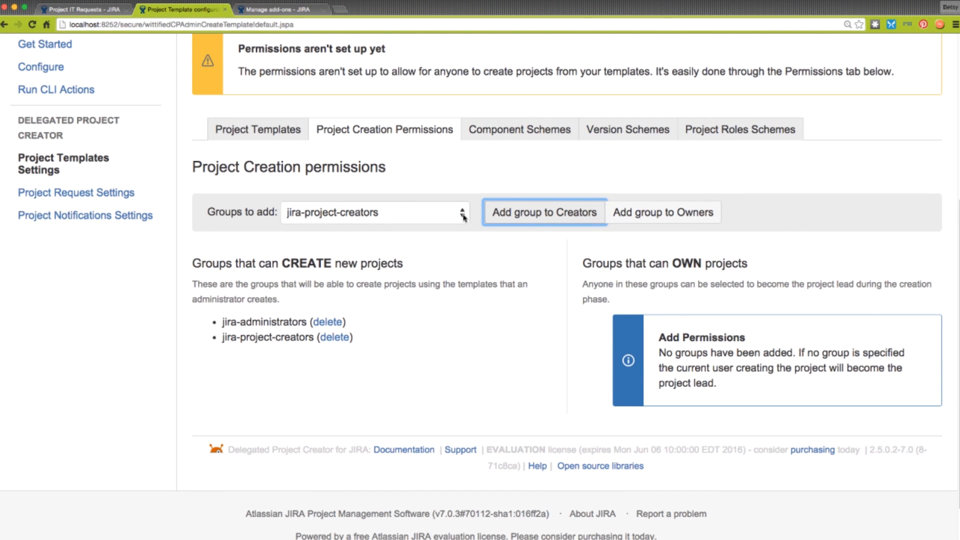
{"action": "left_click", "coordinate": [373, 213]}
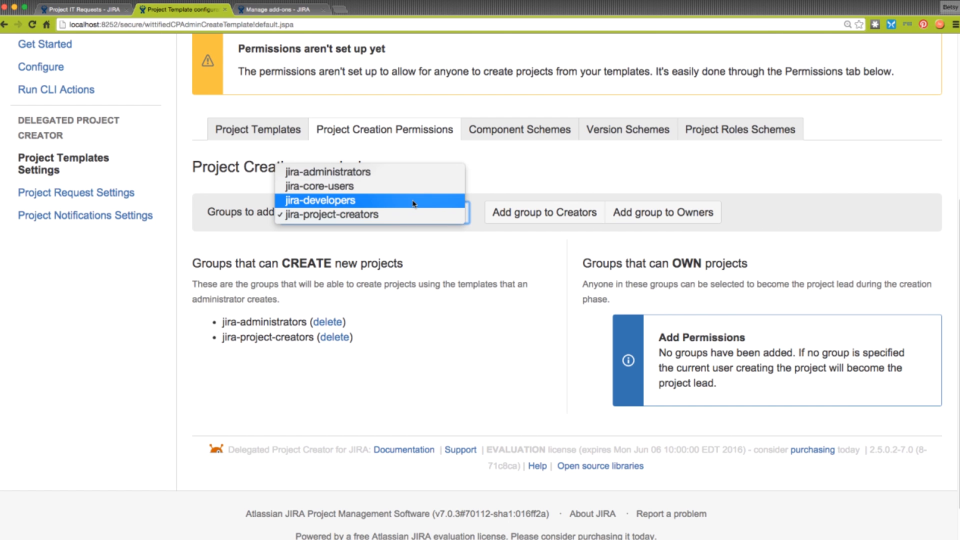
{"action": "left_click", "coordinate": [663, 212]}
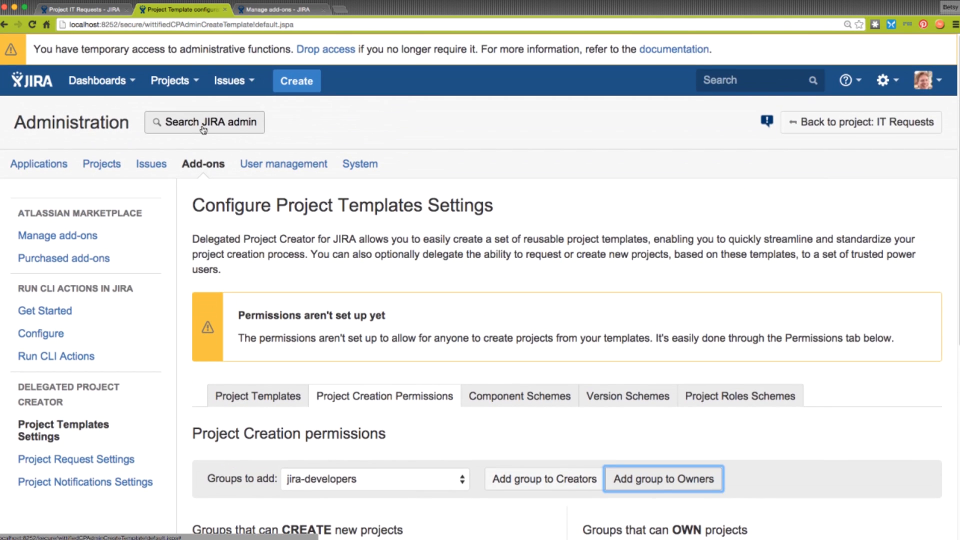
{"action": "left_click", "coordinate": [173, 80]}
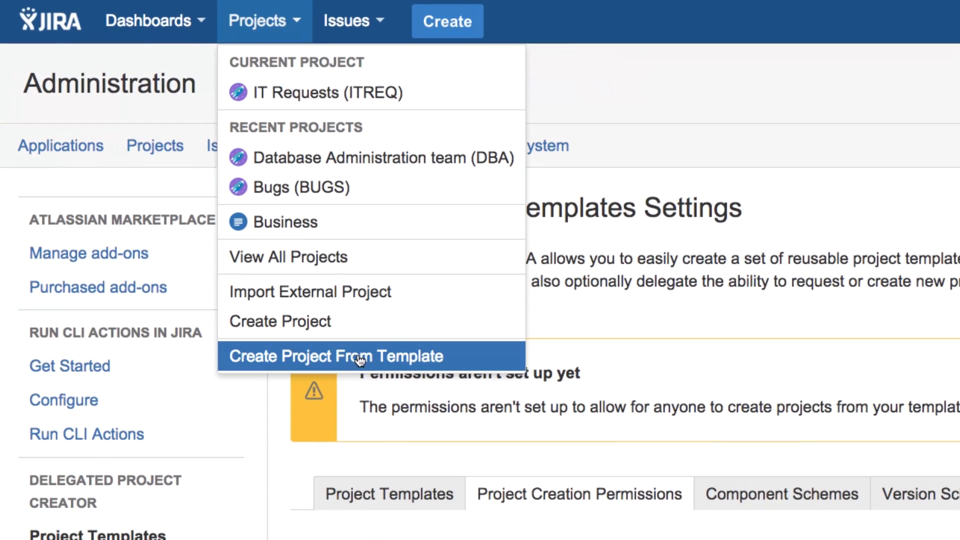
{"action": "left_click", "coordinate": [335, 355]}
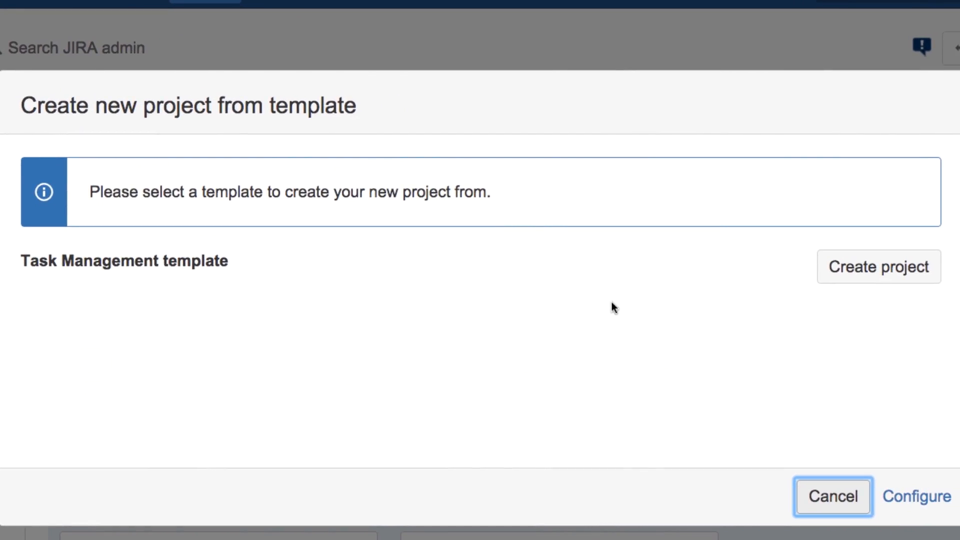
{"action": "mouse_move", "coordinate": [879, 267]}
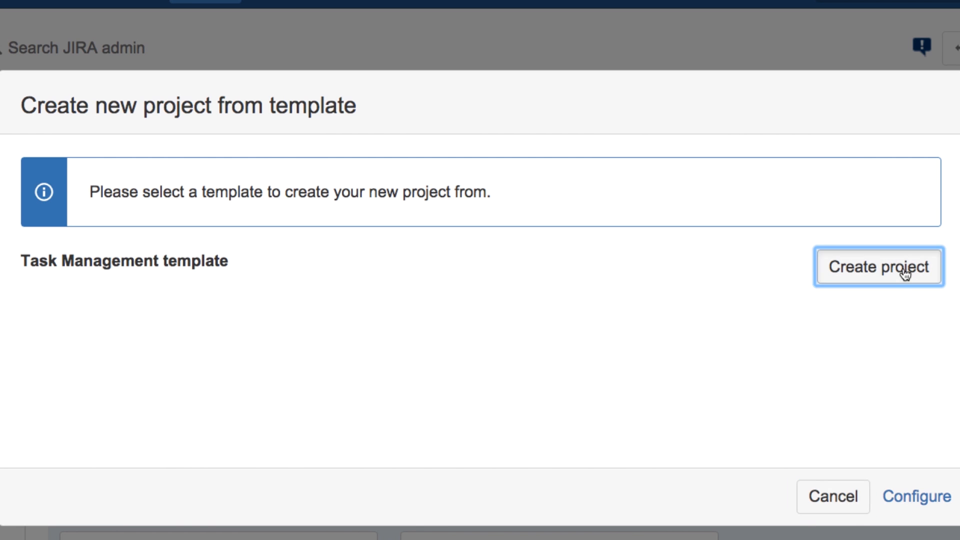
{"action": "left_click", "coordinate": [879, 267]}
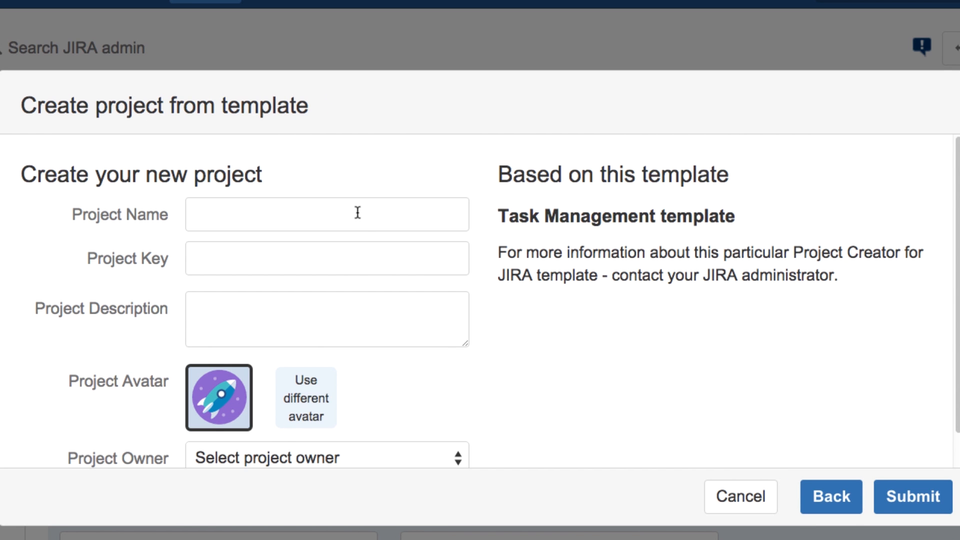
{"action": "type", "text": "Marketing"}
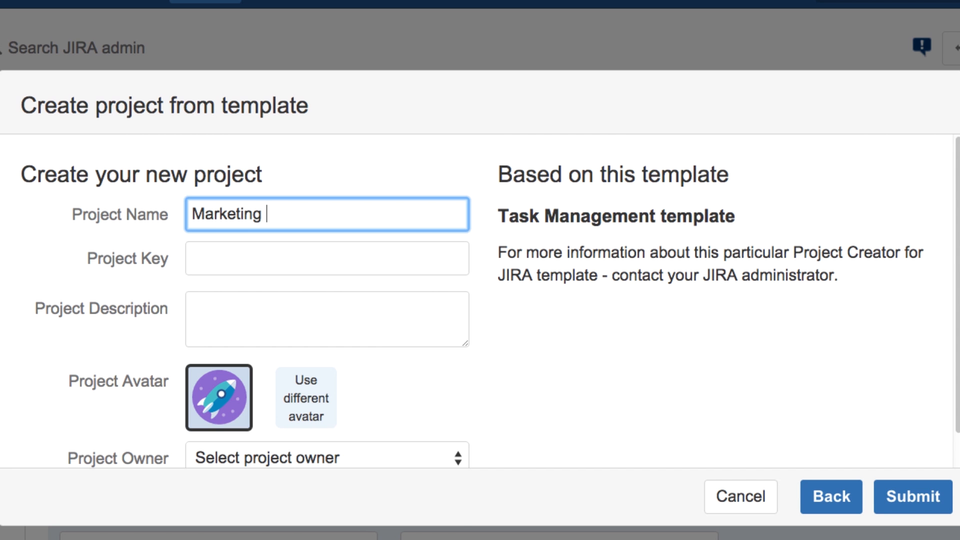
{"action": "left_click", "coordinate": [327, 457]}
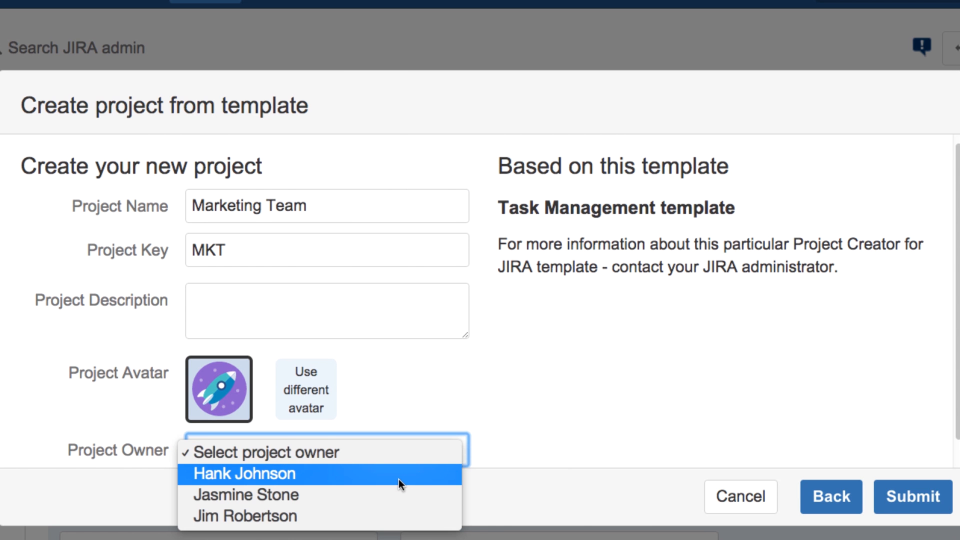
{"action": "left_click", "coordinate": [245, 474]}
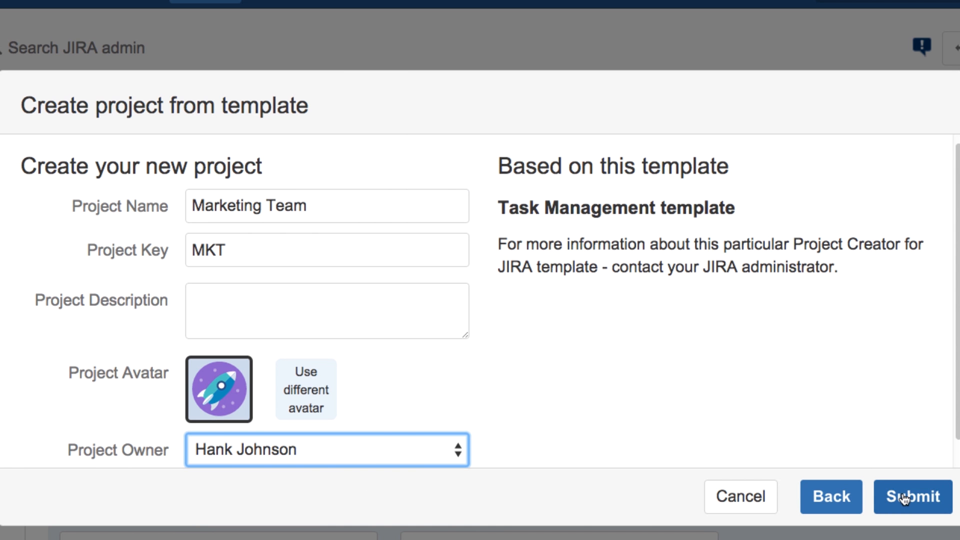
{"action": "left_click", "coordinate": [910, 496]}
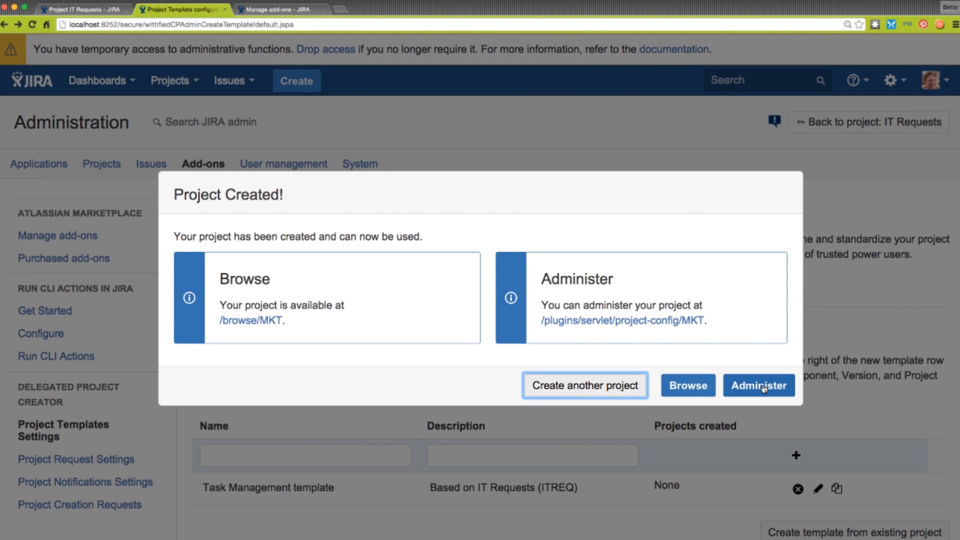
Scroll through the Marketing Team project's administration settings
{"action": "left_click", "coordinate": [759, 385]}
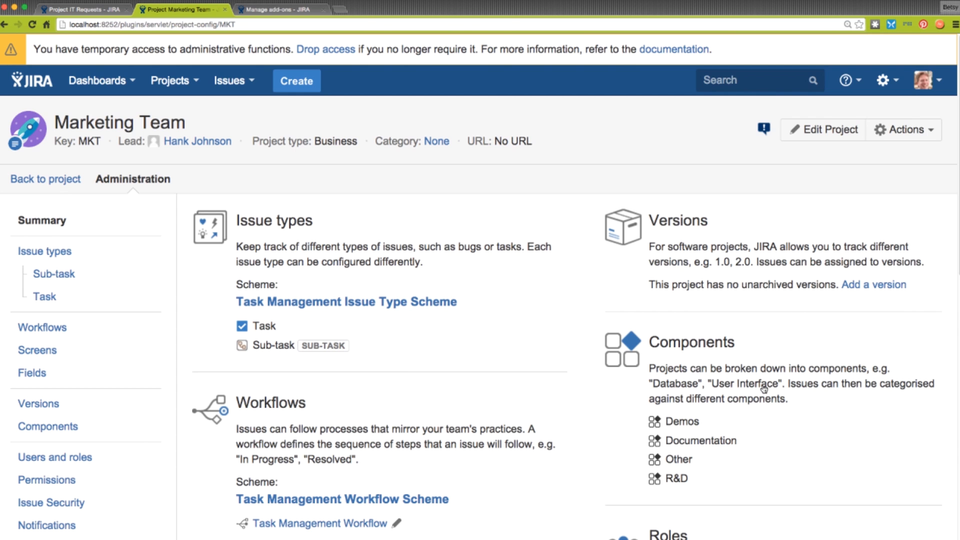
{"action": "scroll", "scroll_direction": "down", "scroll_amount": 3}
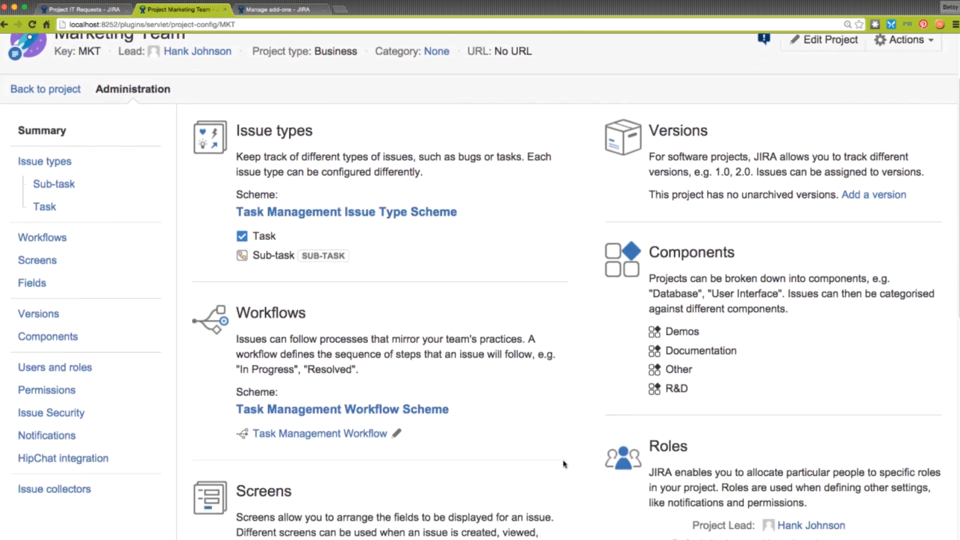
{"action": "scroll", "scroll_direction": "down", "scroll_amount": 3}
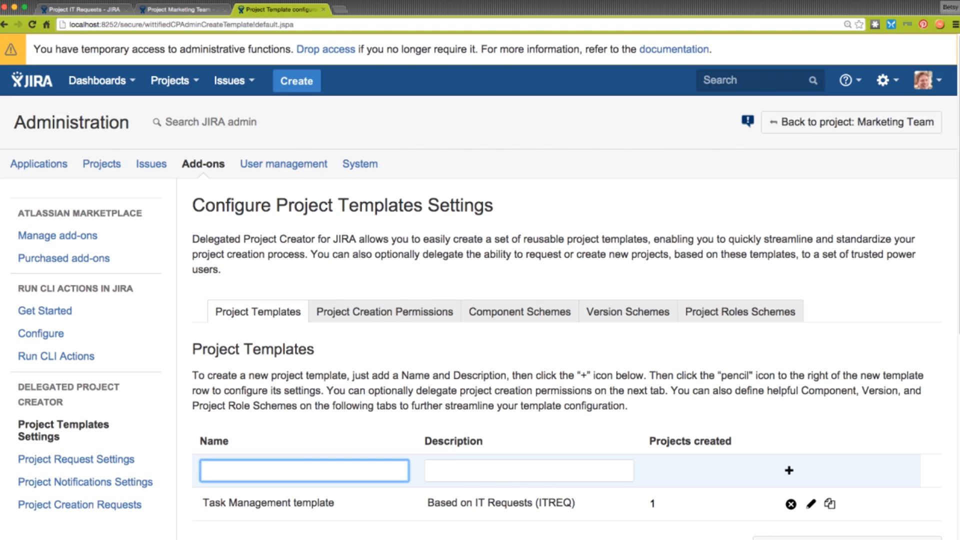
Add 'Task template' described as 'Managing team tasks', then close its edit dialog unchanged
{"action": "scroll", "scroll_direction": "down", "scroll_amount": 3}
{"action": "type", "text": "Managing team tasks"}
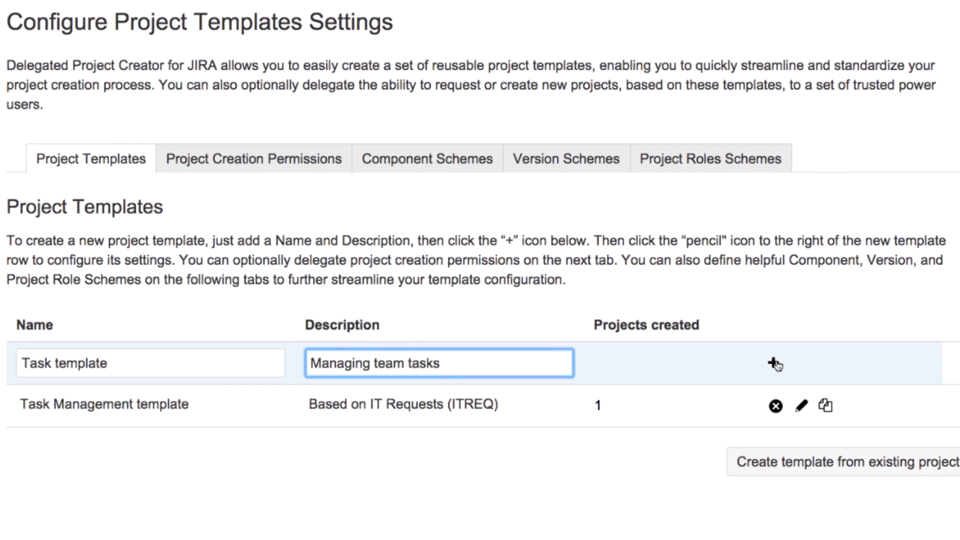
{"action": "left_click", "coordinate": [774, 363]}
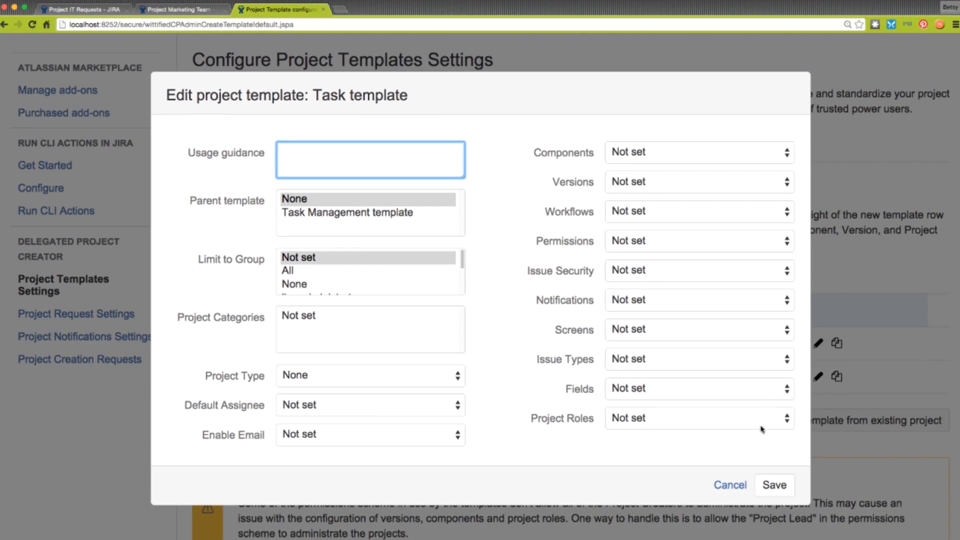
{"action": "left_click", "coordinate": [729, 484]}
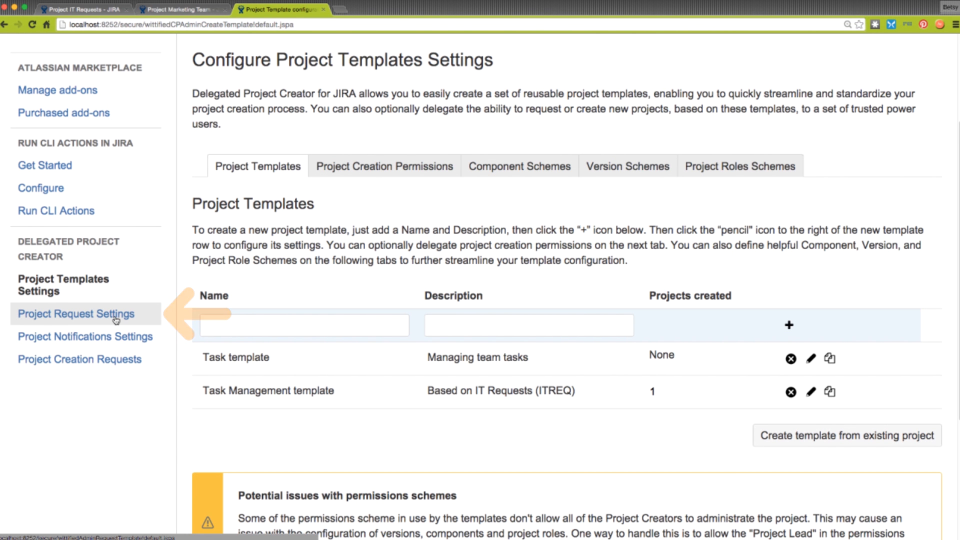
Add jira-core-users as a Requestors group under Request Permissions
{"action": "left_click", "coordinate": [81, 314]}
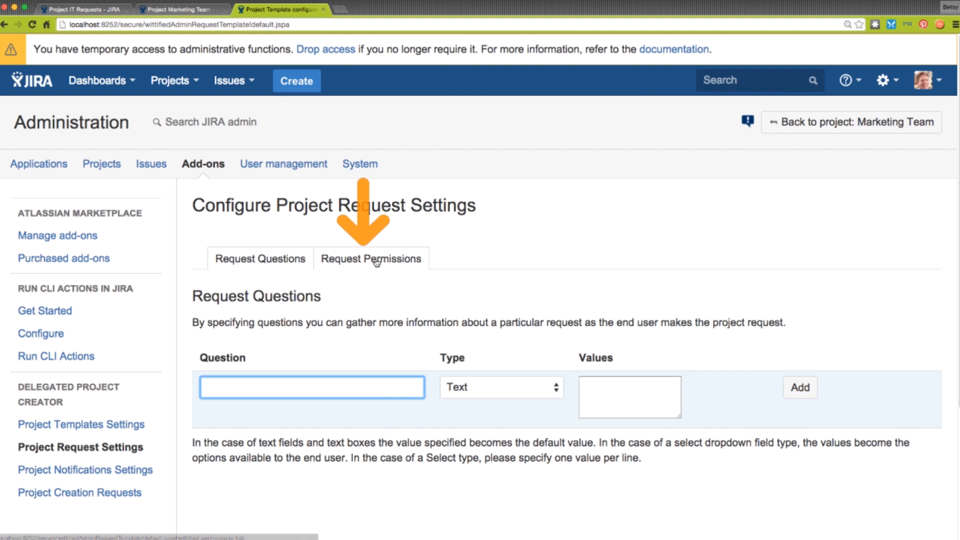
{"action": "left_click", "coordinate": [371, 258]}
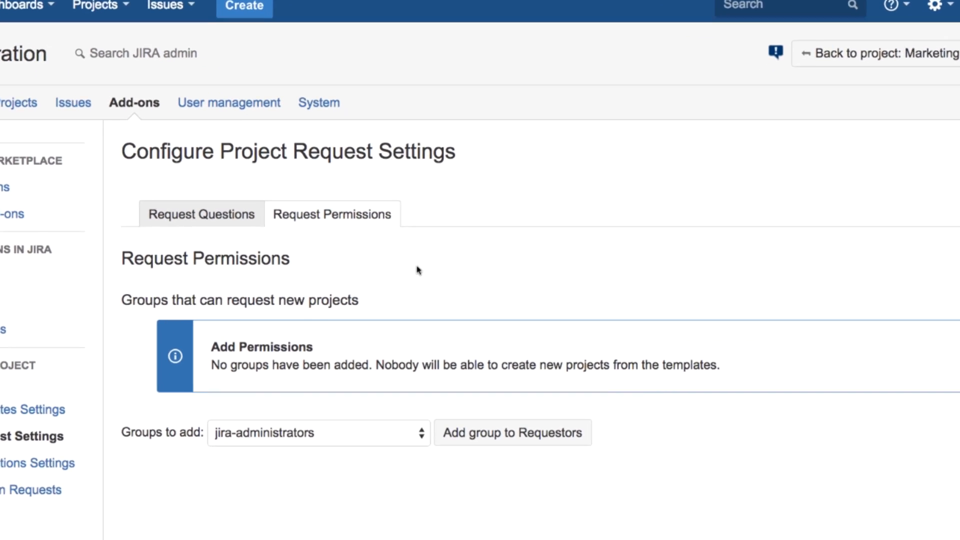
{"action": "left_click", "coordinate": [318, 432]}
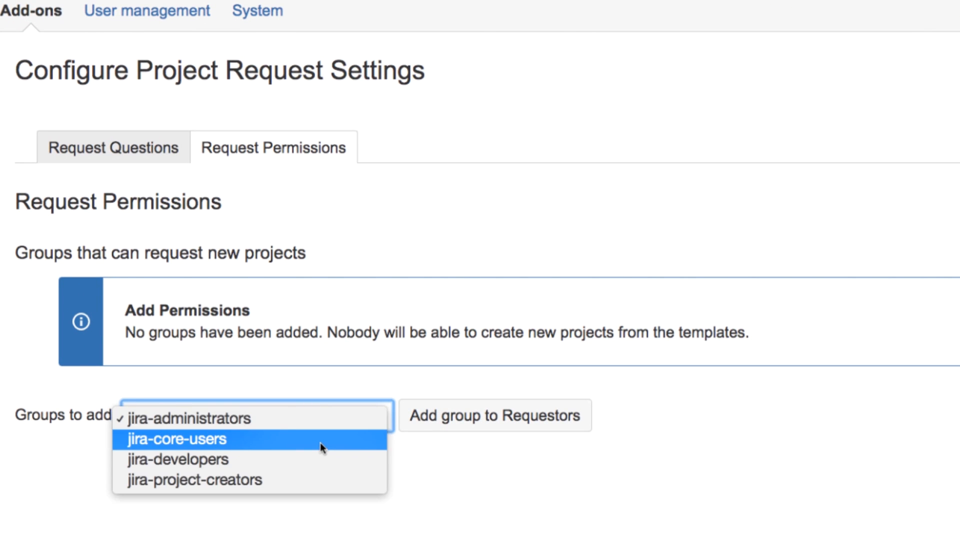
{"action": "left_click", "coordinate": [175, 439]}
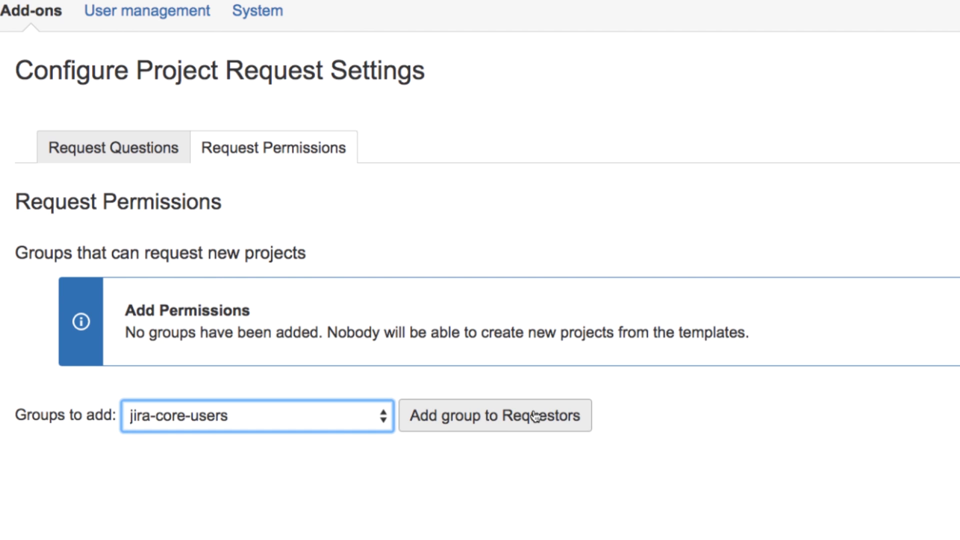
{"action": "left_click", "coordinate": [494, 415]}
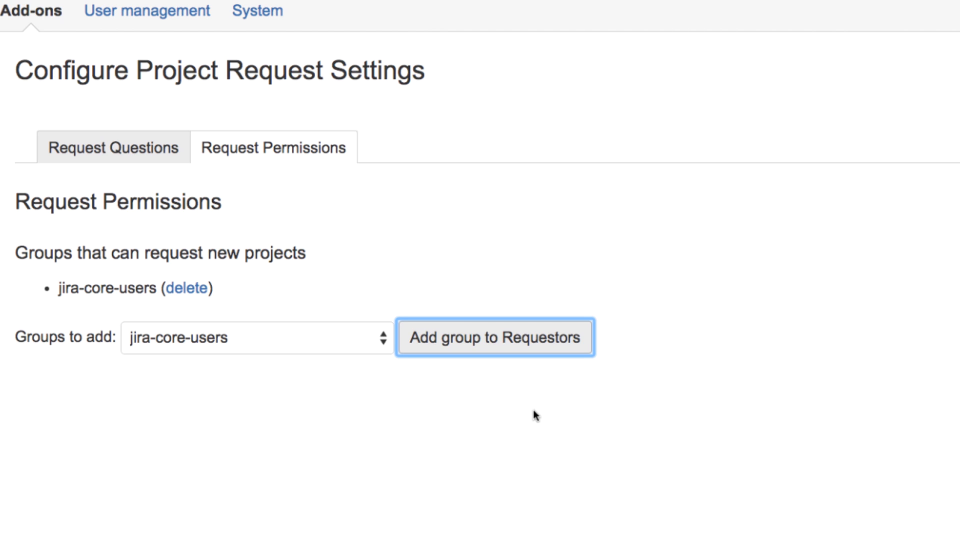
{"action": "mouse_move", "coordinate": [154, 183]}
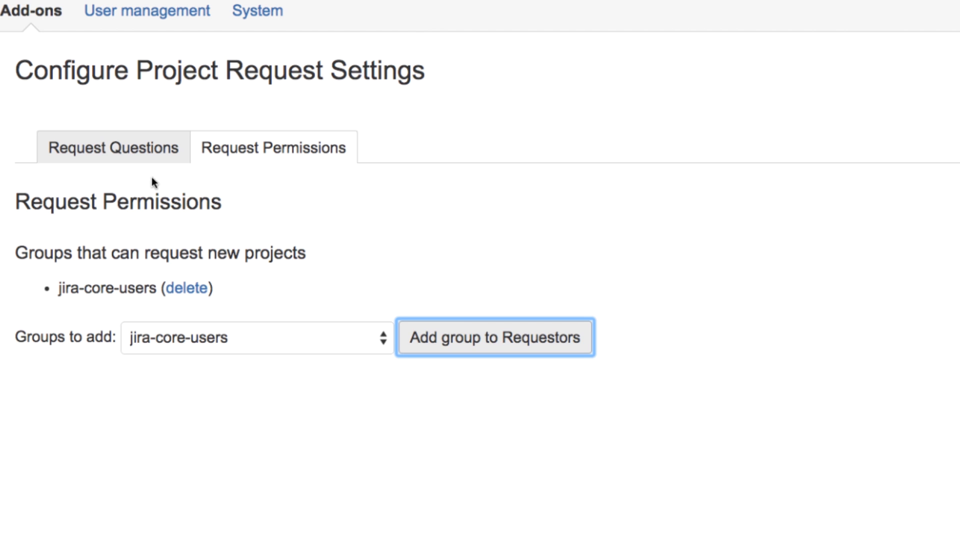
Add a text-box business purpose question and begin a select question for when it's needed
{"action": "left_click", "coordinate": [112, 147]}
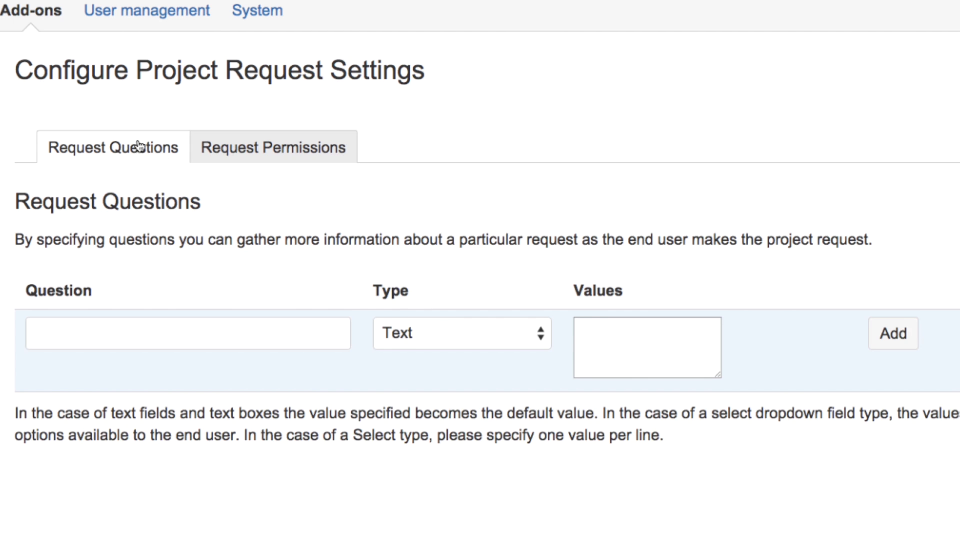
{"action": "left_click", "coordinate": [462, 334]}
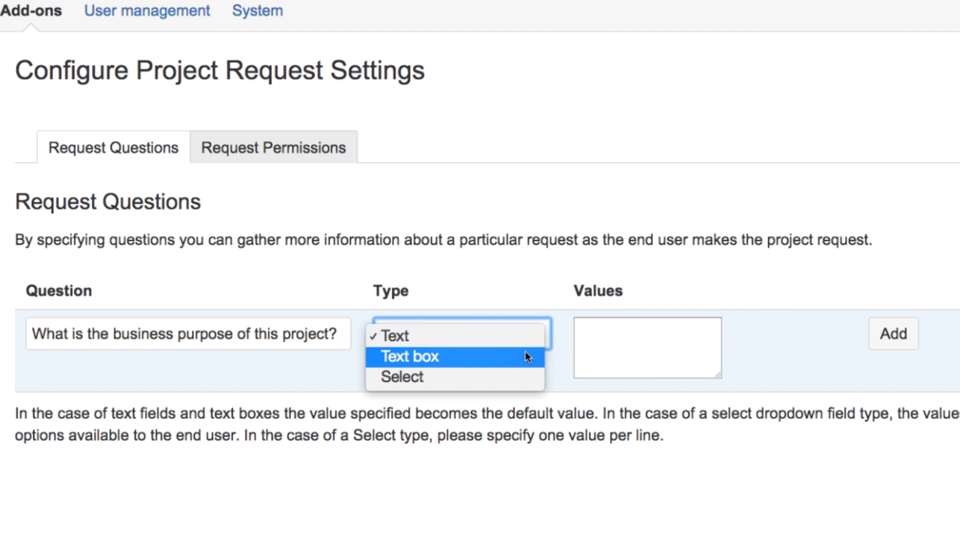
{"action": "left_click", "coordinate": [893, 334]}
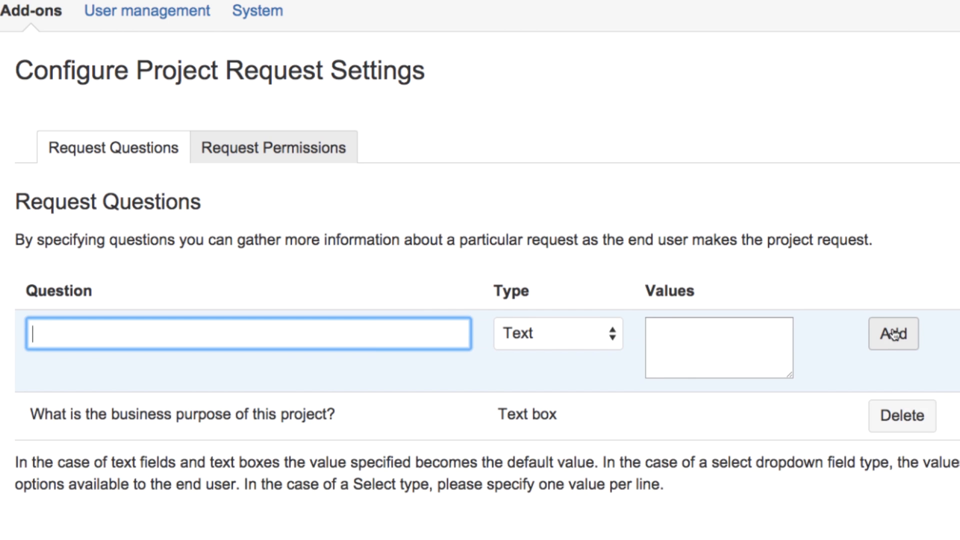
{"action": "left_click", "coordinate": [557, 334]}
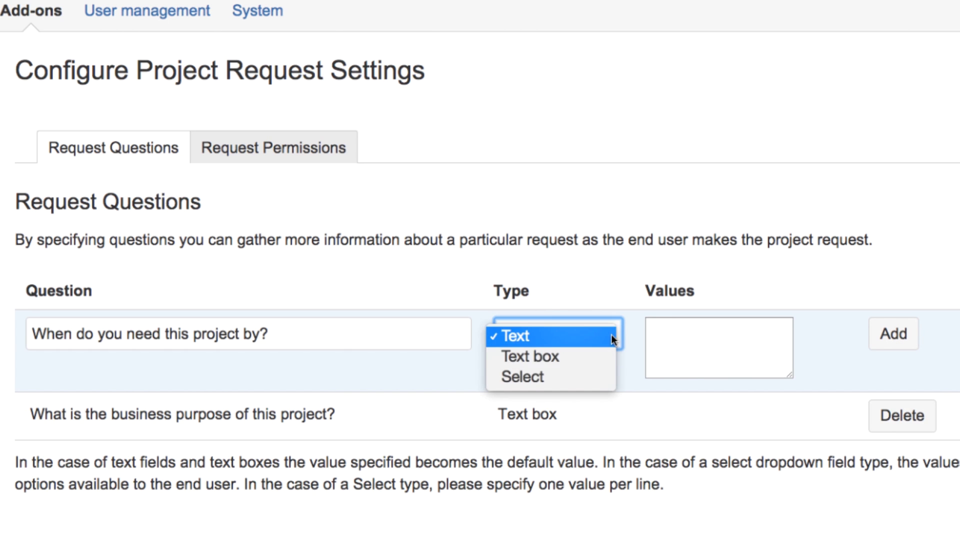
{"action": "type", "text": "A"}
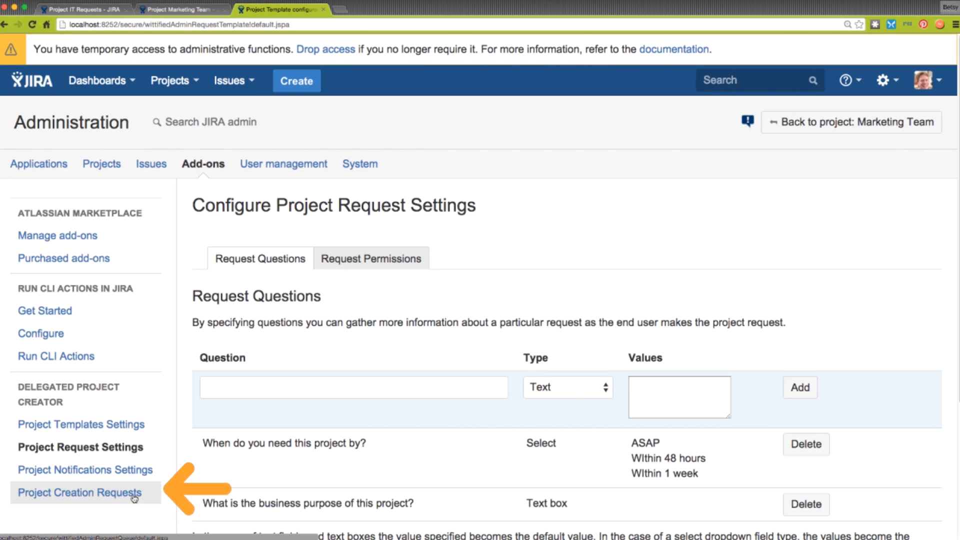
{"action": "left_click", "coordinate": [78, 492]}
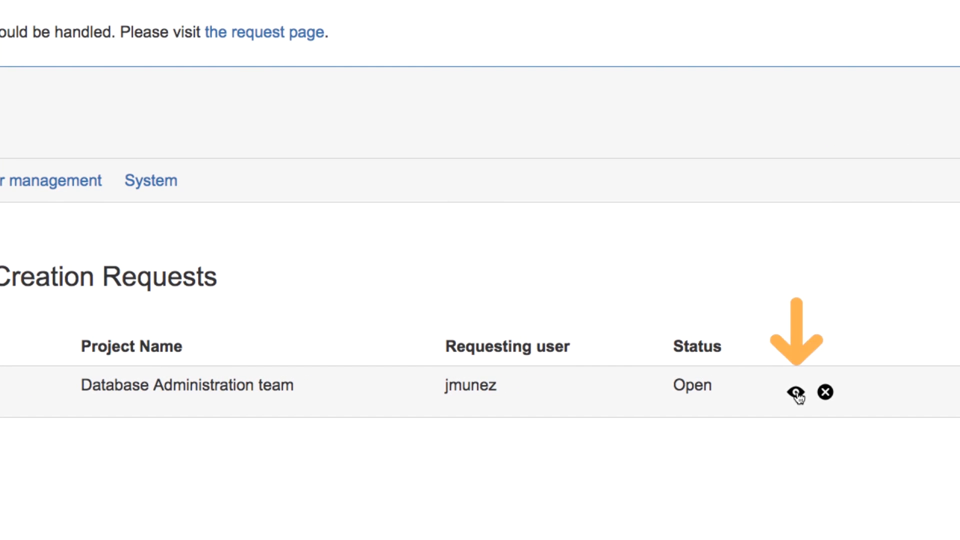
{"action": "left_click", "coordinate": [796, 393]}
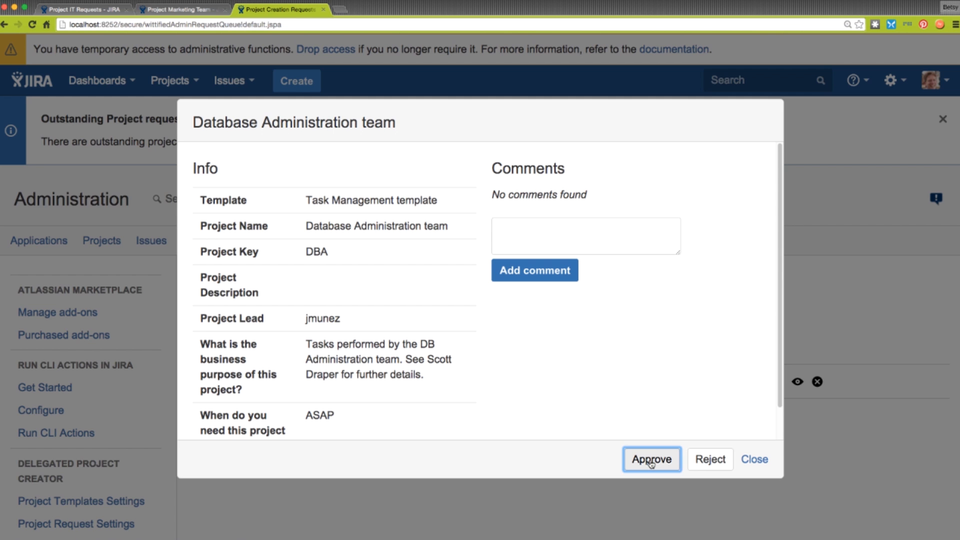
{"action": "left_click", "coordinate": [652, 459]}
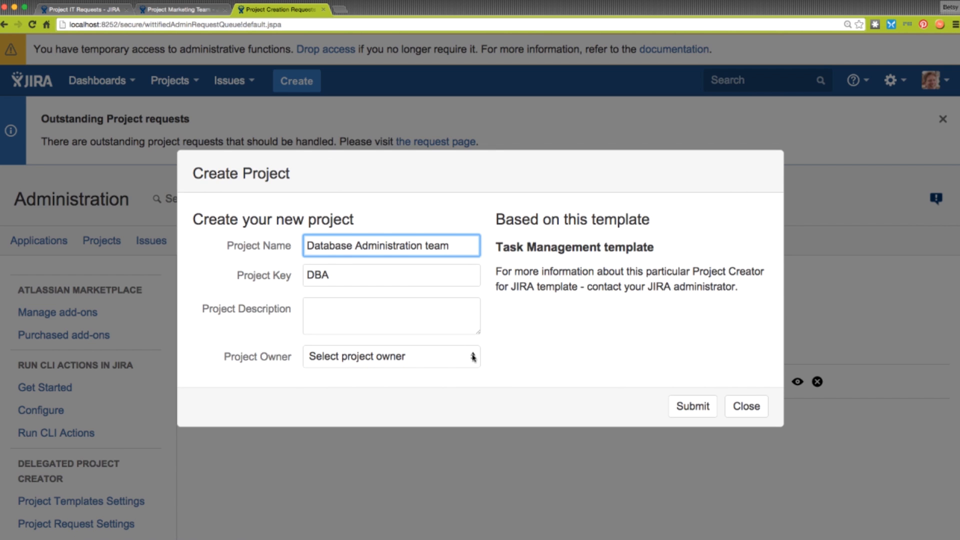
{"action": "left_click", "coordinate": [391, 355]}
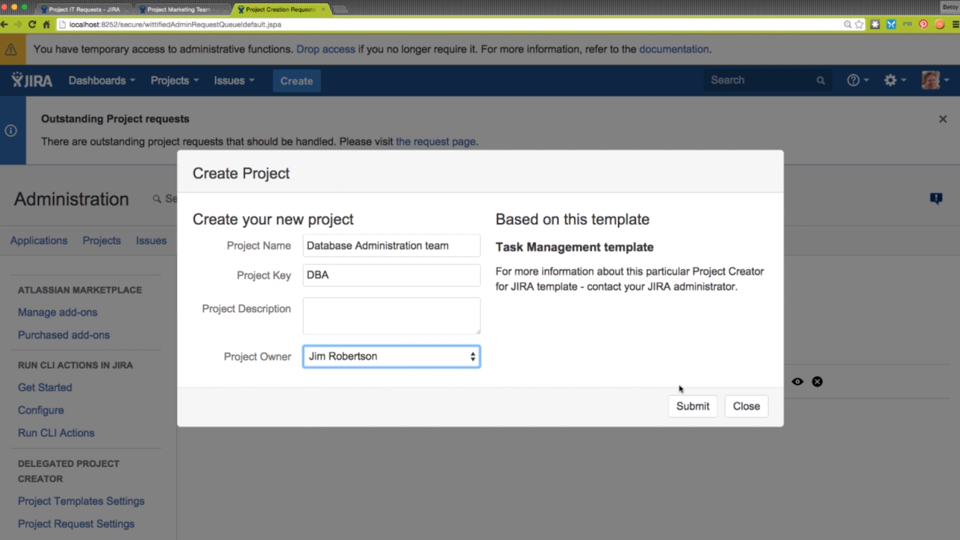
{"action": "left_click", "coordinate": [692, 406]}
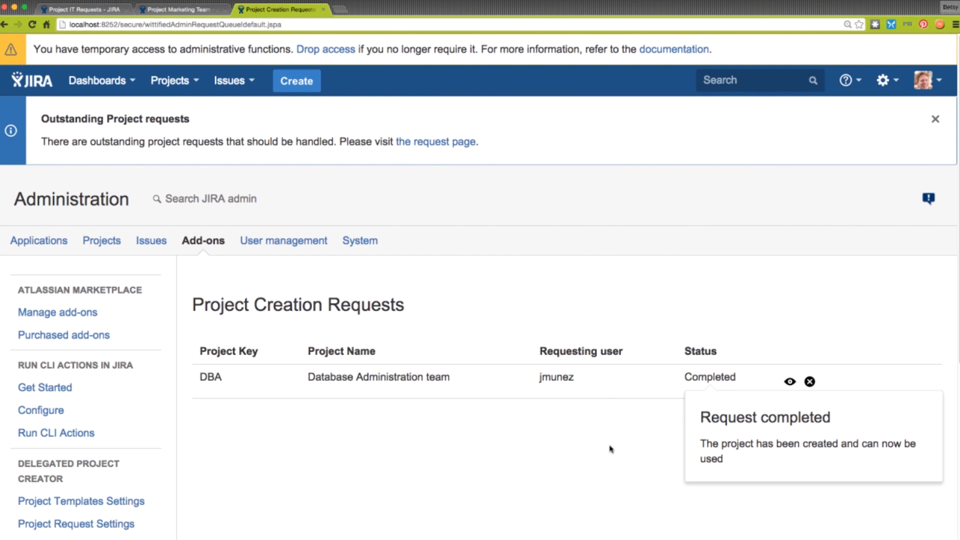
{"action": "scroll", "scroll_direction": "down", "scroll_amount": 3}
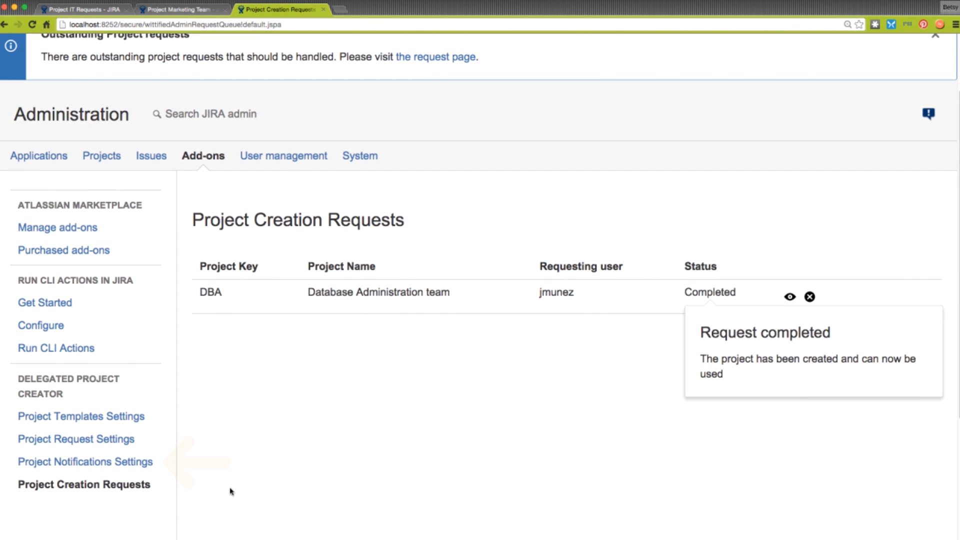
Start a Project created notification and show its Destination recipient list
{"action": "left_click", "coordinate": [85, 461]}
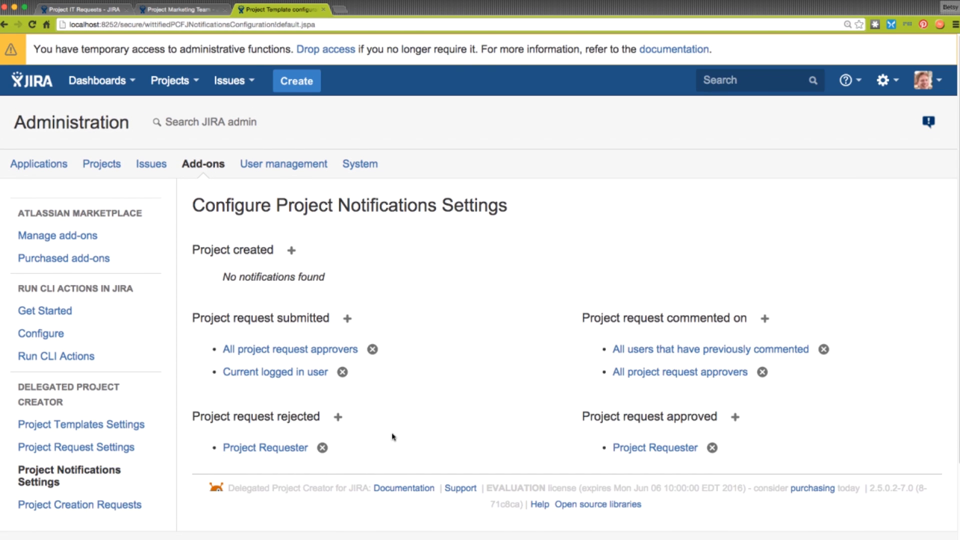
{"action": "mouse_move", "coordinate": [480, 411]}
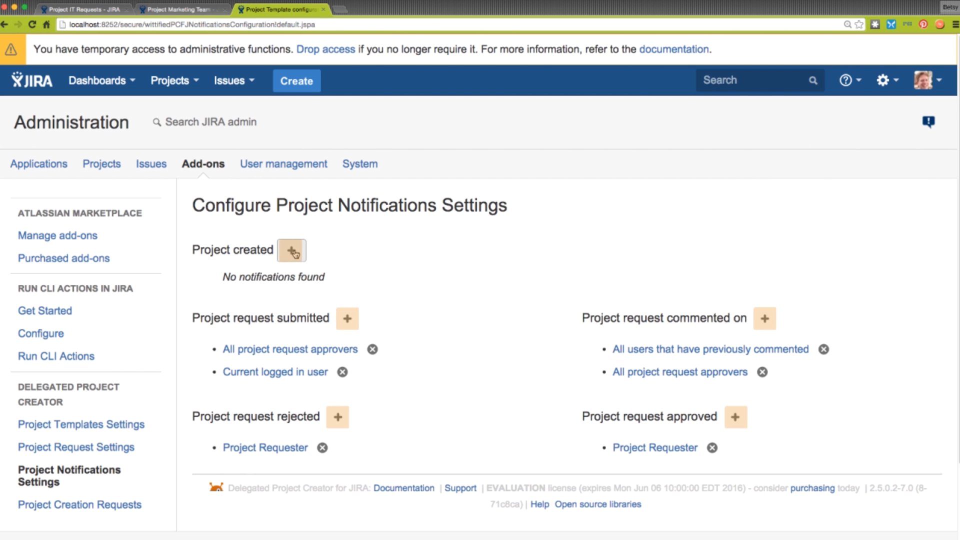
{"action": "left_click", "coordinate": [291, 250]}
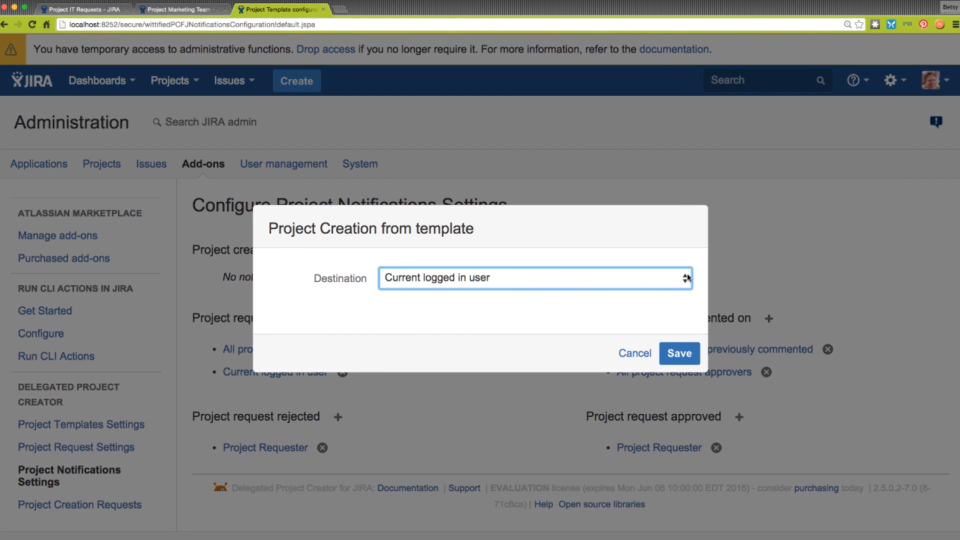
{"action": "left_click", "coordinate": [533, 278]}
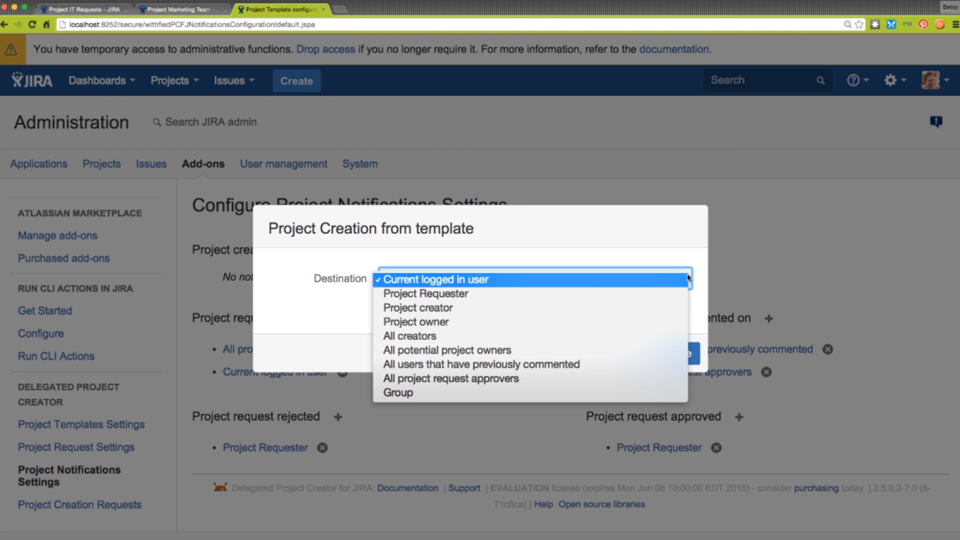